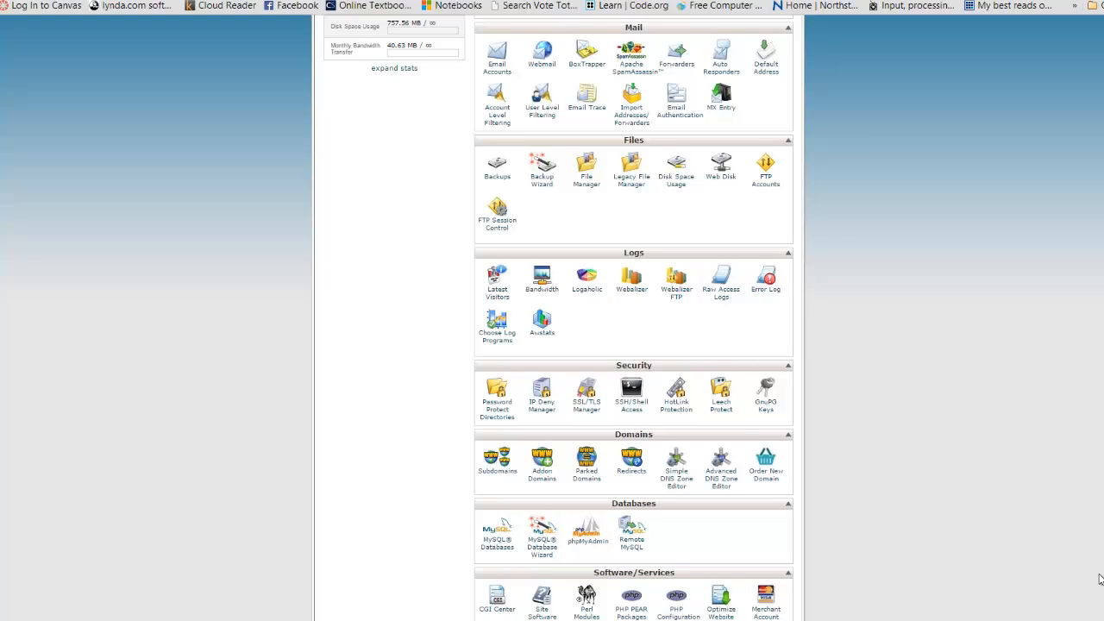
mouse_move(1097, 578)
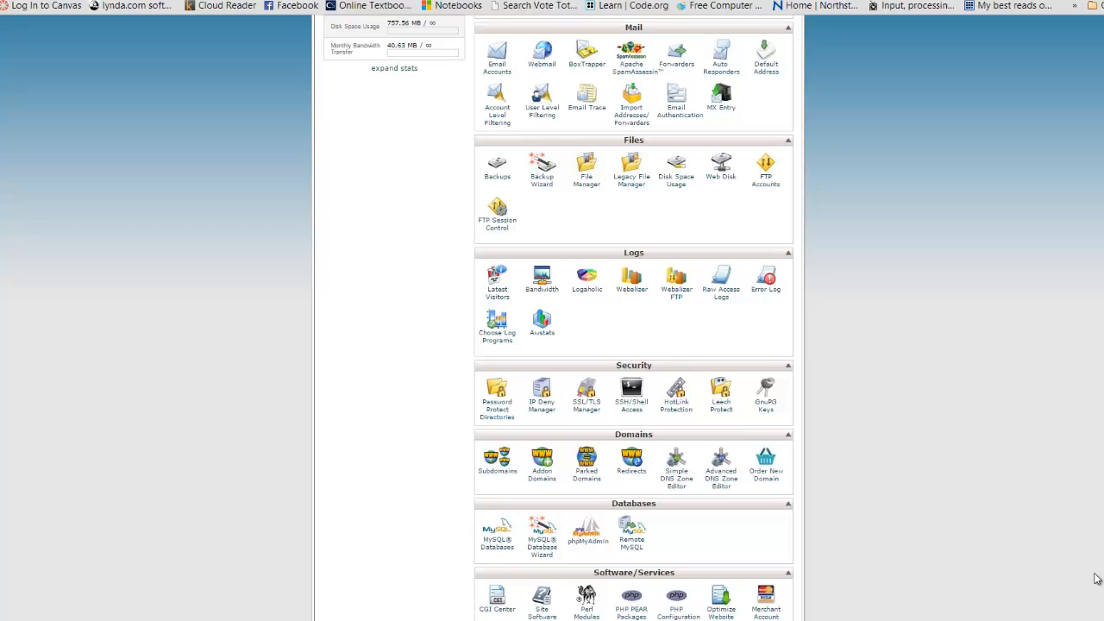
mouse_move(854, 302)
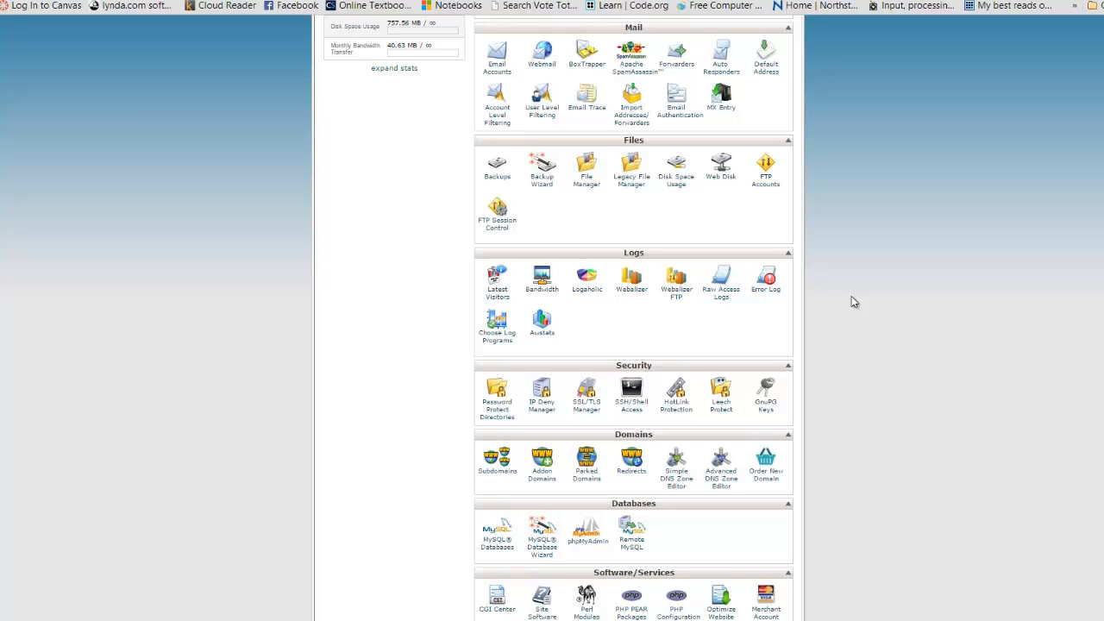
mouse_move(587, 168)
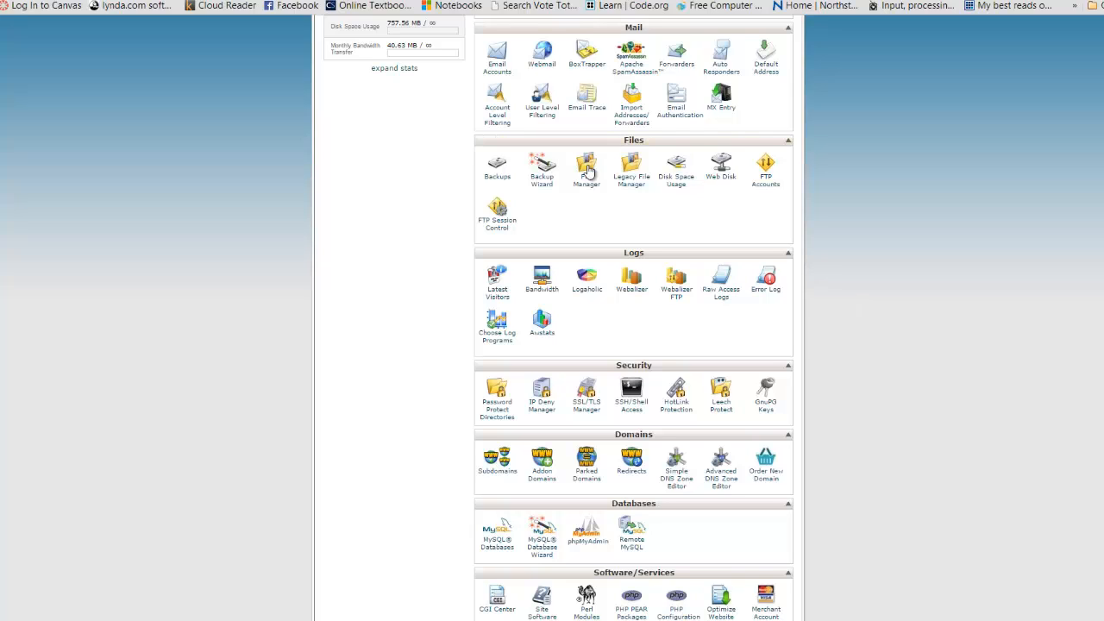
Launch File Manager at the Web Root so public_html's contents are listed.
left_click(586, 168)
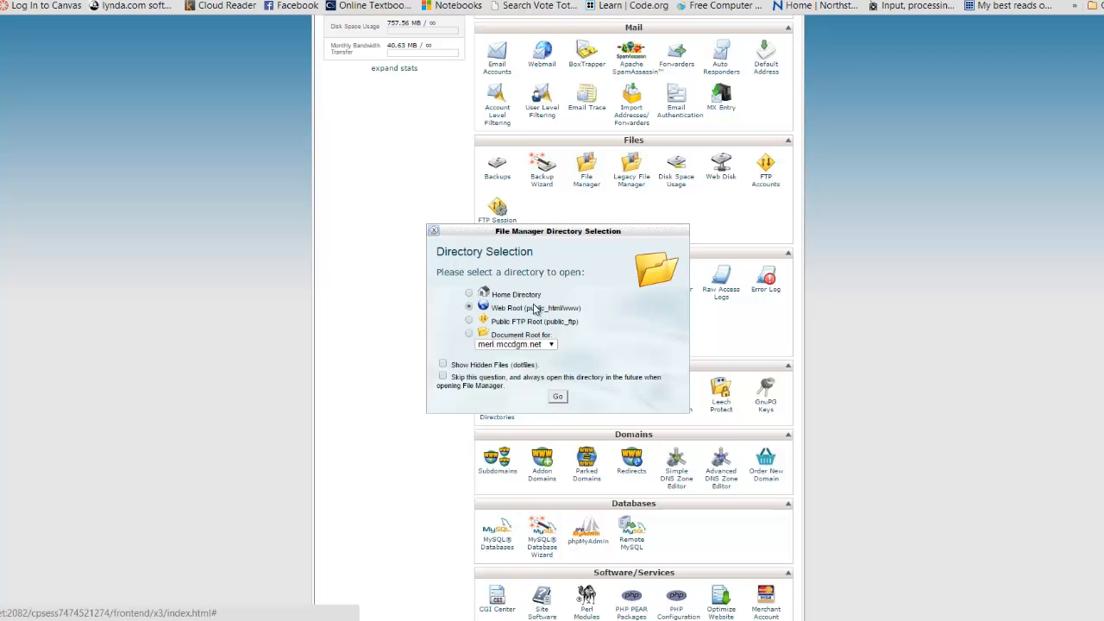
left_click(557, 397)
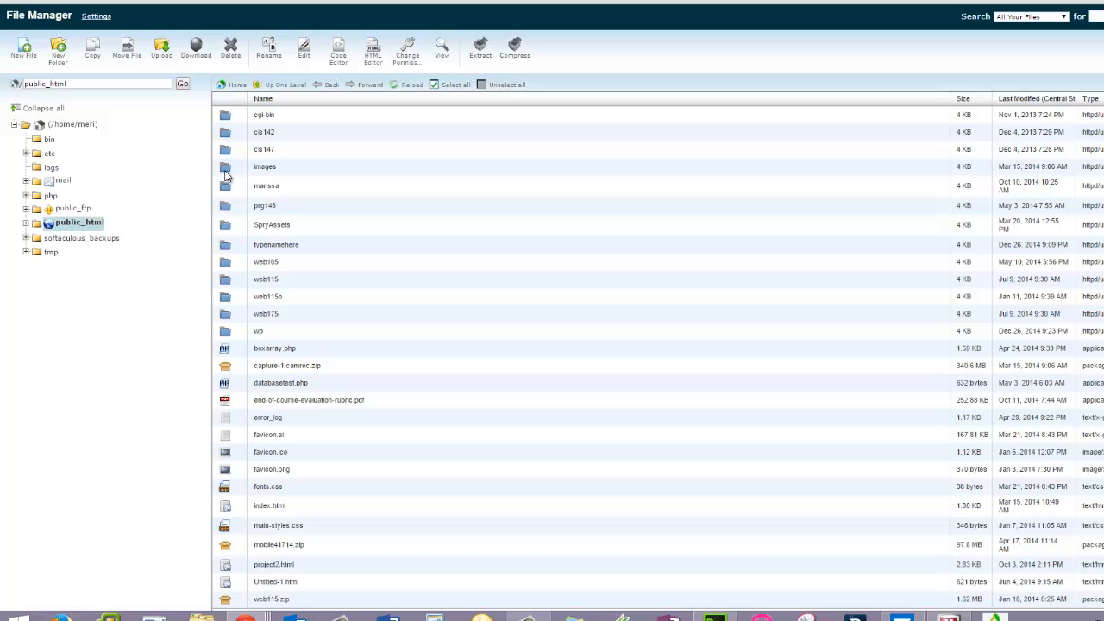
mouse_move(148, 65)
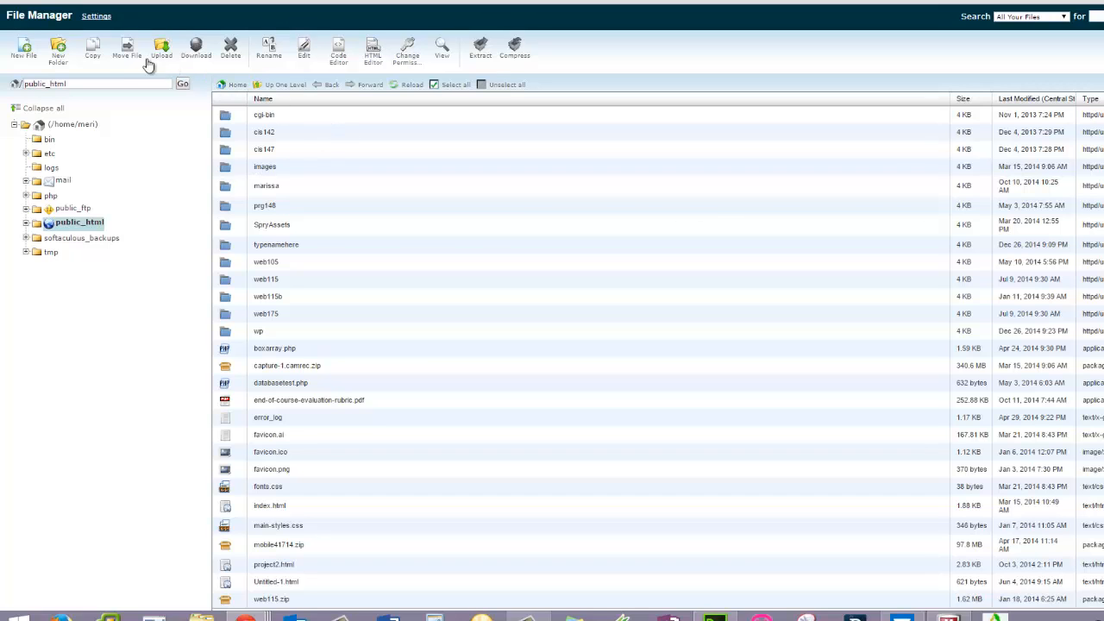
Create a new folder named 'junk' inside public_html.
left_click(57, 52)
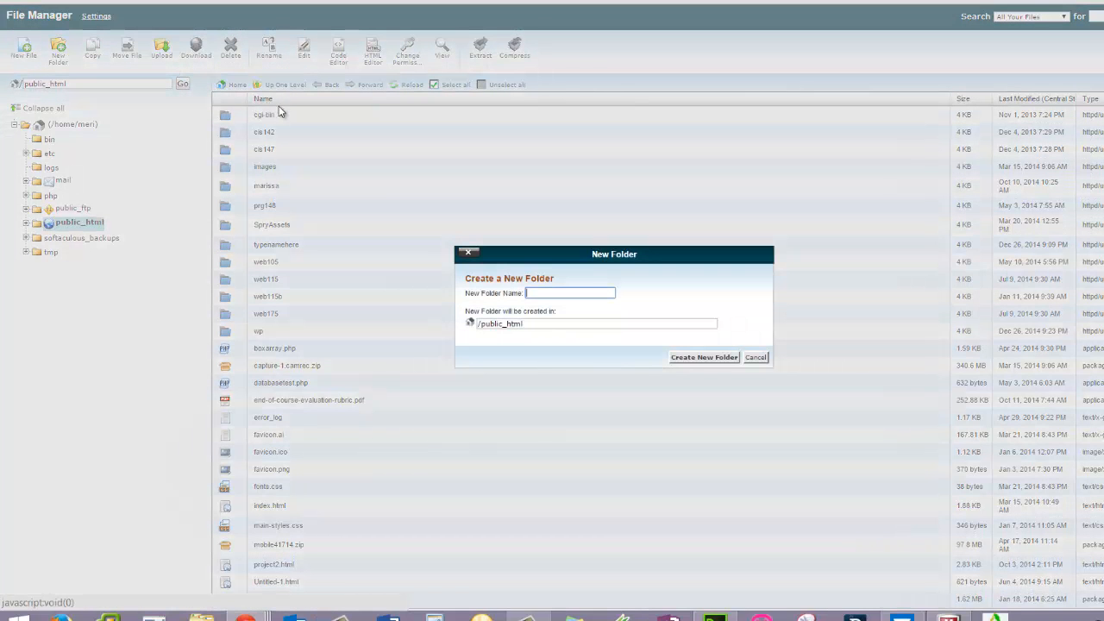
type("i")
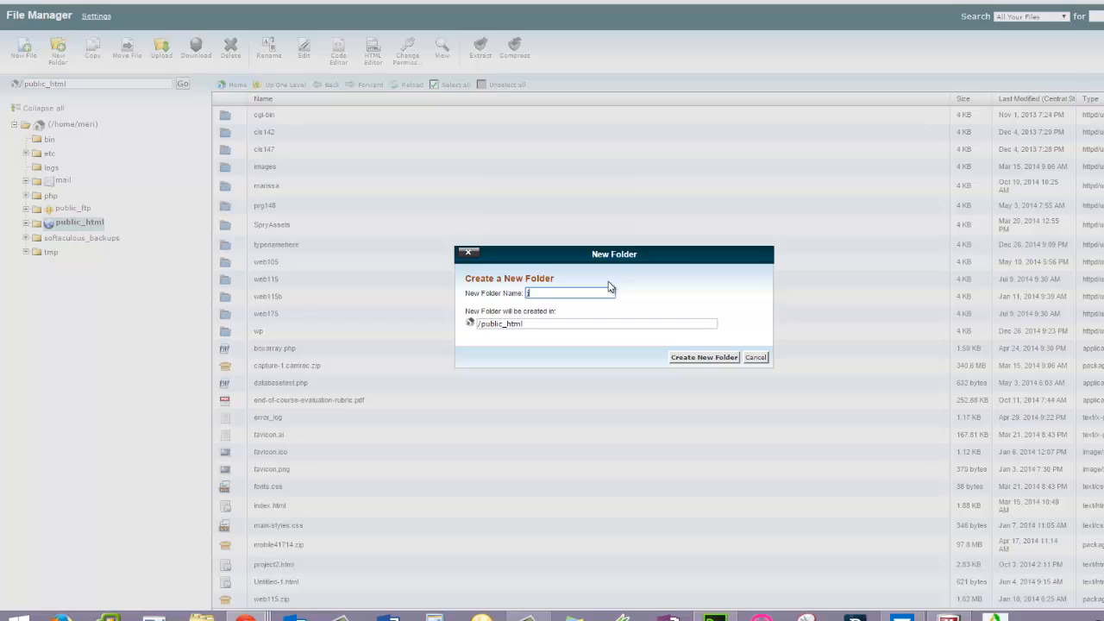
type("junk")
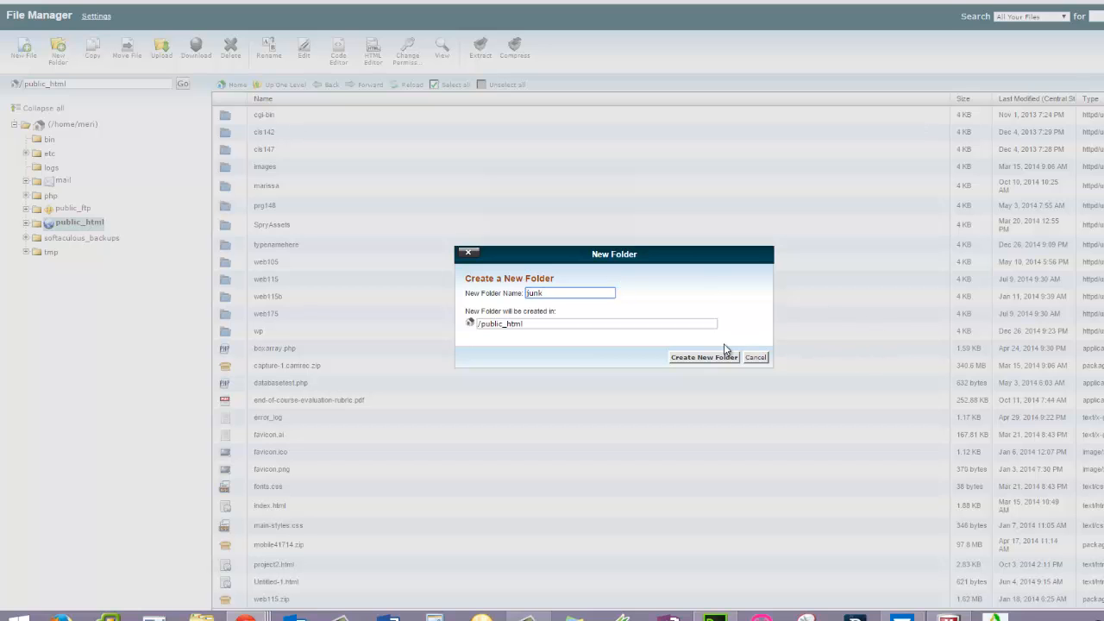
left_click(704, 357)
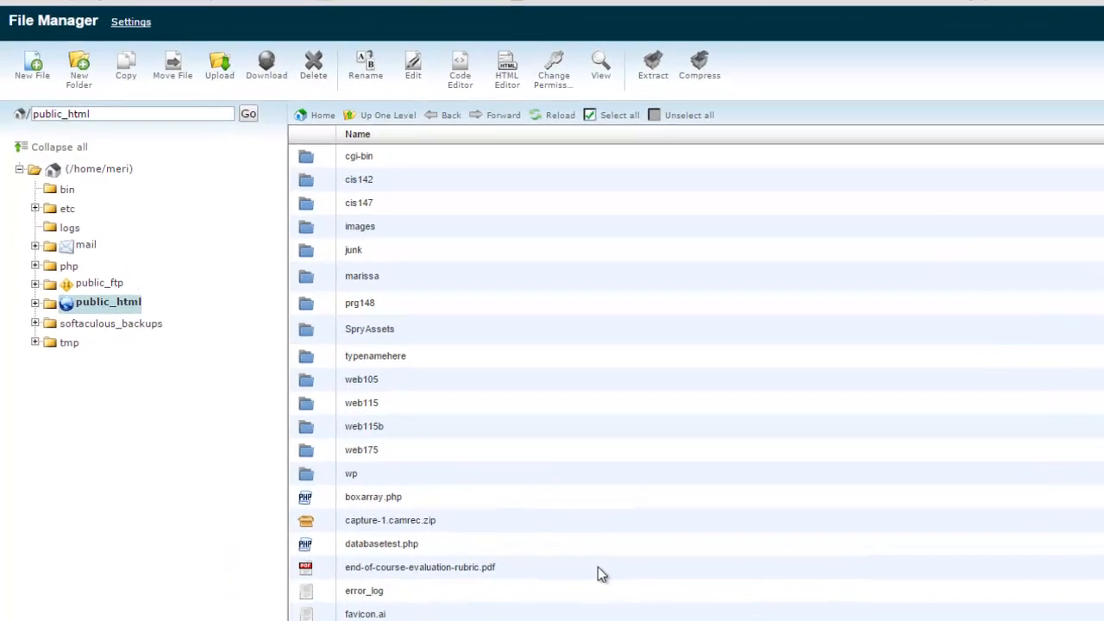
Enter the junk folder and bring up its file upload page.
double_click(352, 249)
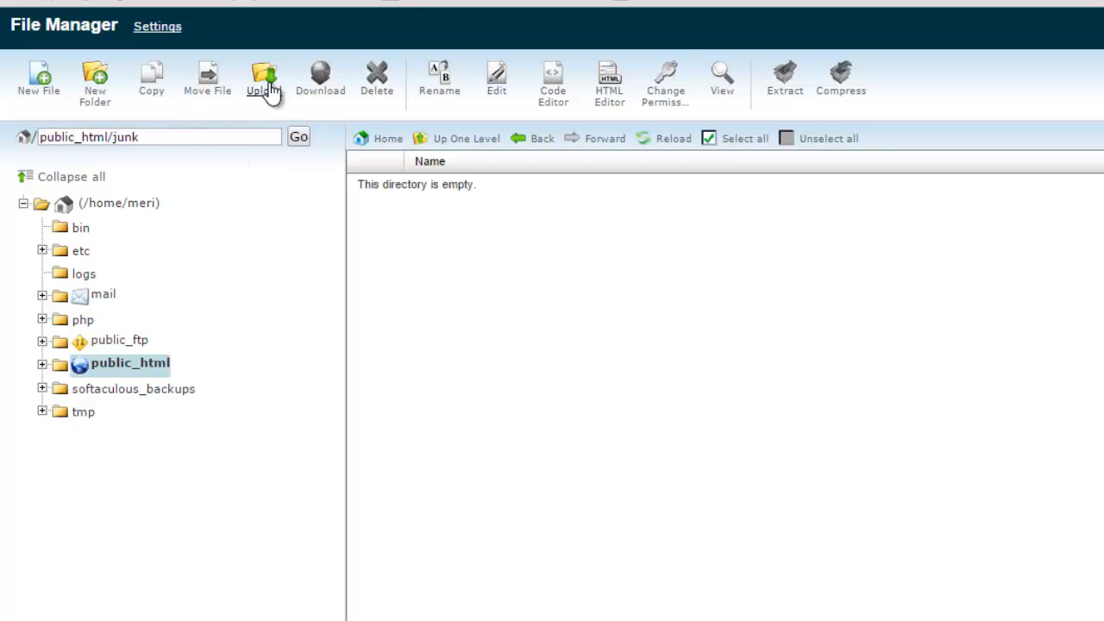
left_click(263, 82)
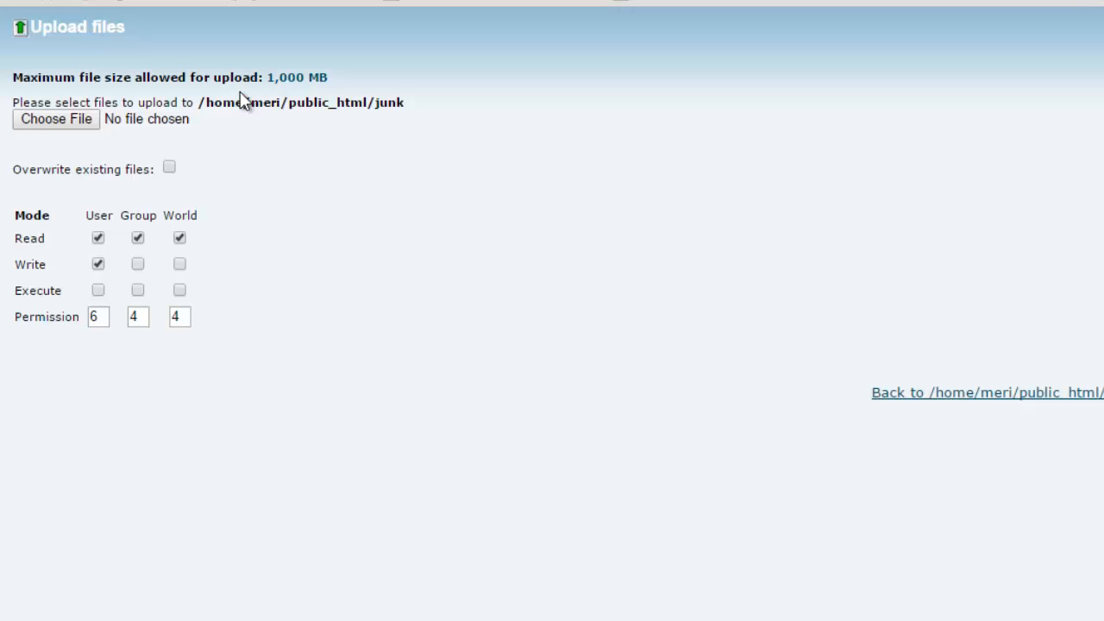
left_click(56, 118)
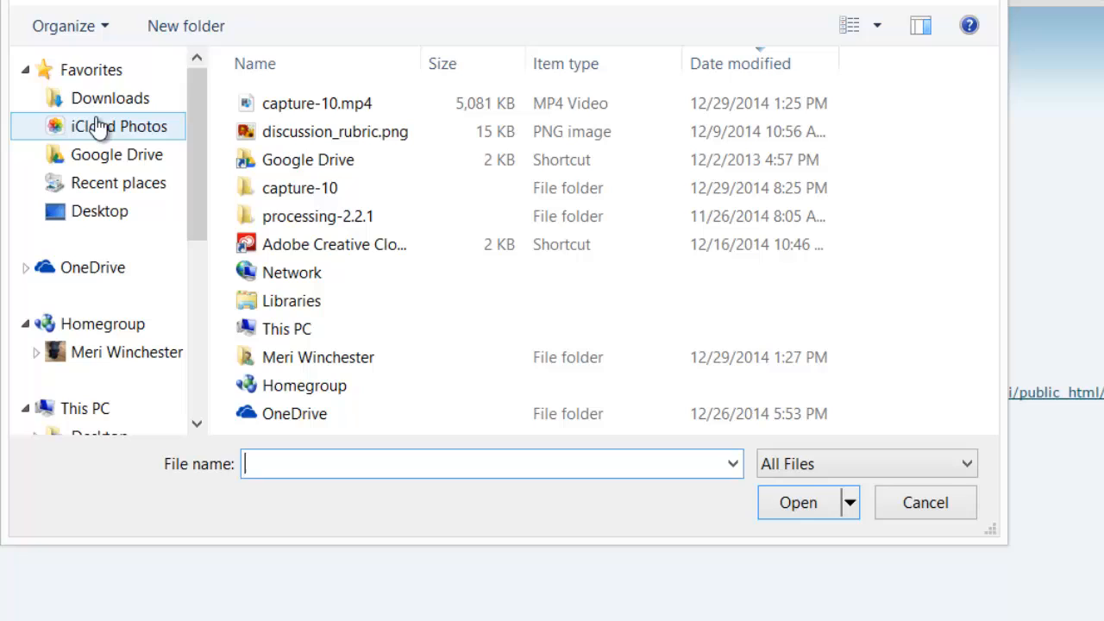
mouse_move(118, 182)
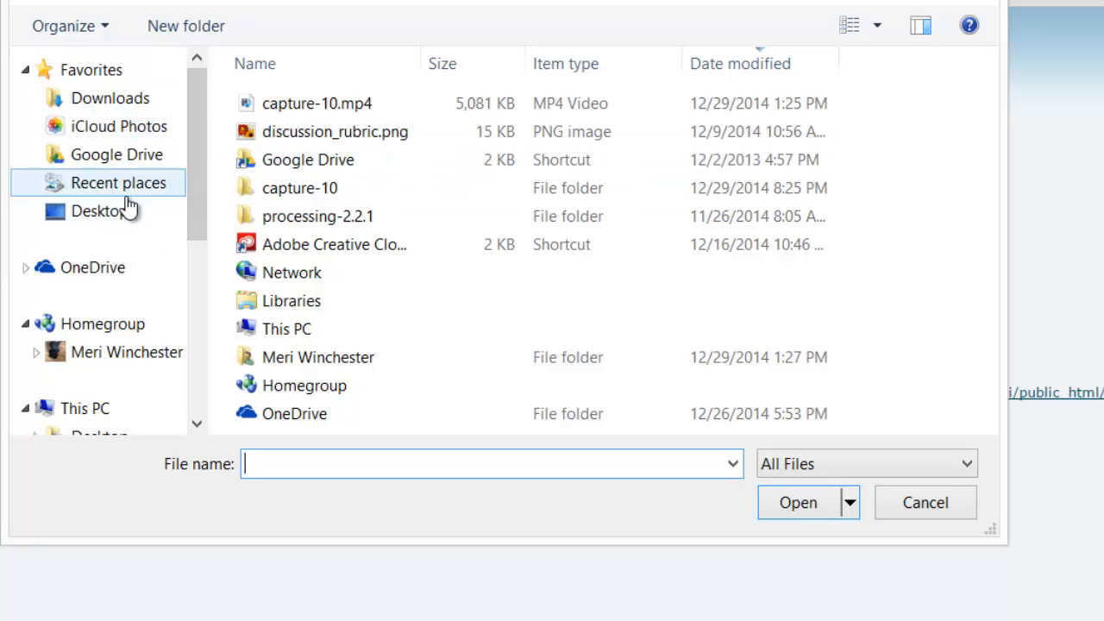
mouse_move(117, 154)
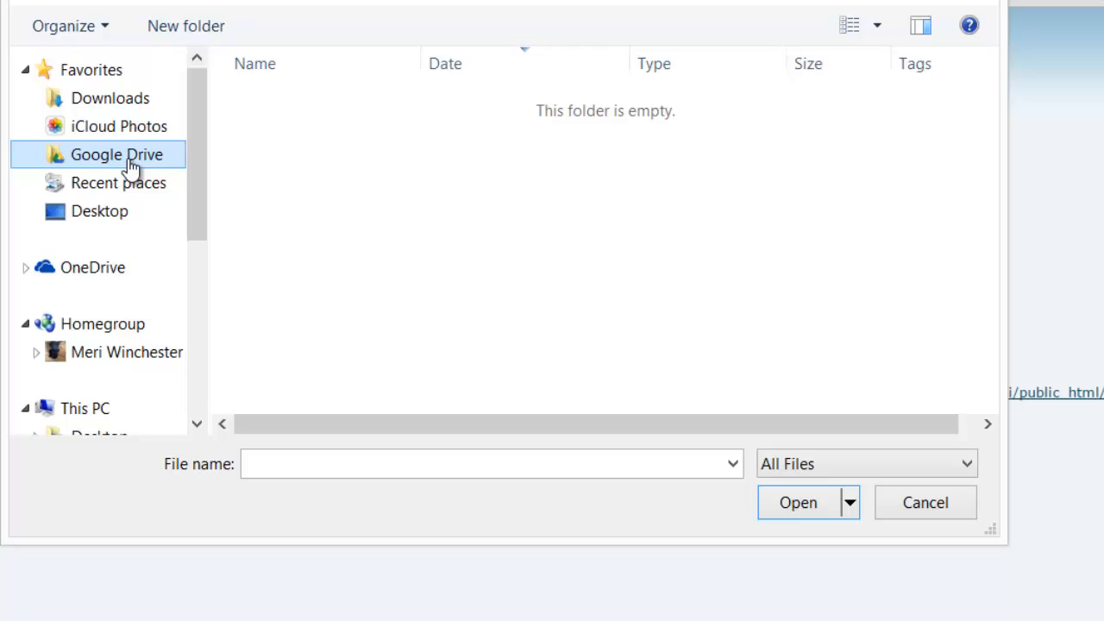
left_click(115, 155)
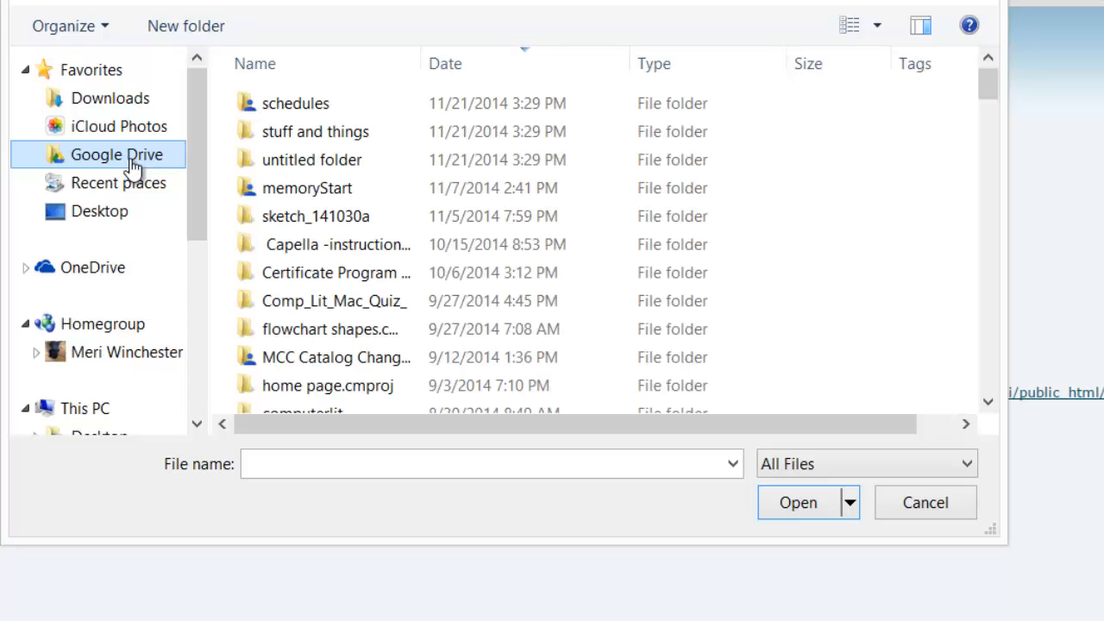
mouse_move(980, 92)
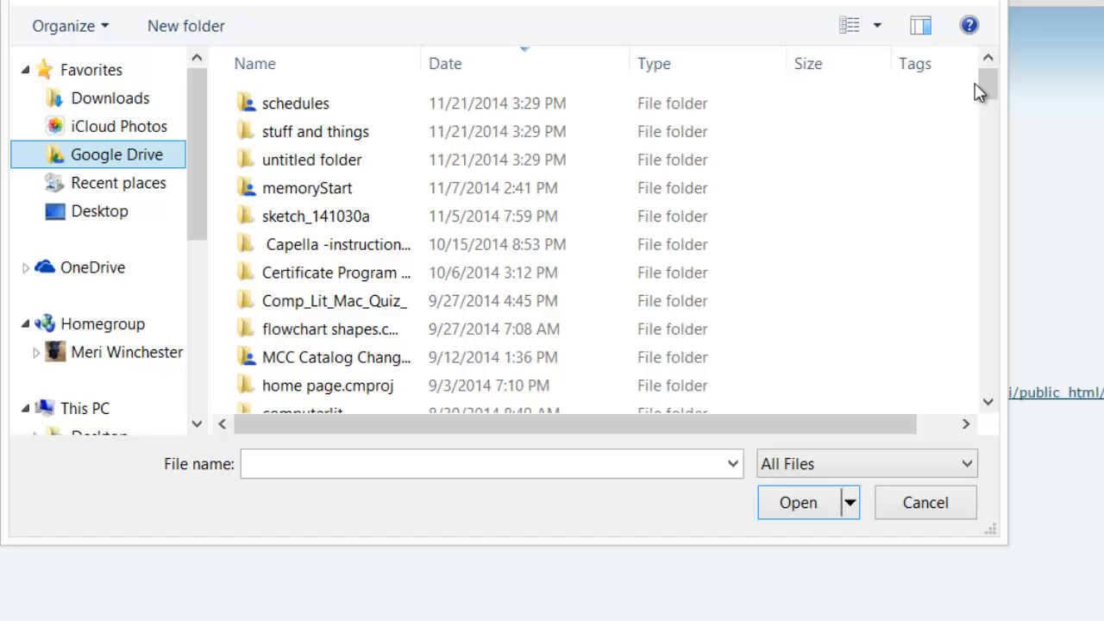
scroll("down", 3)
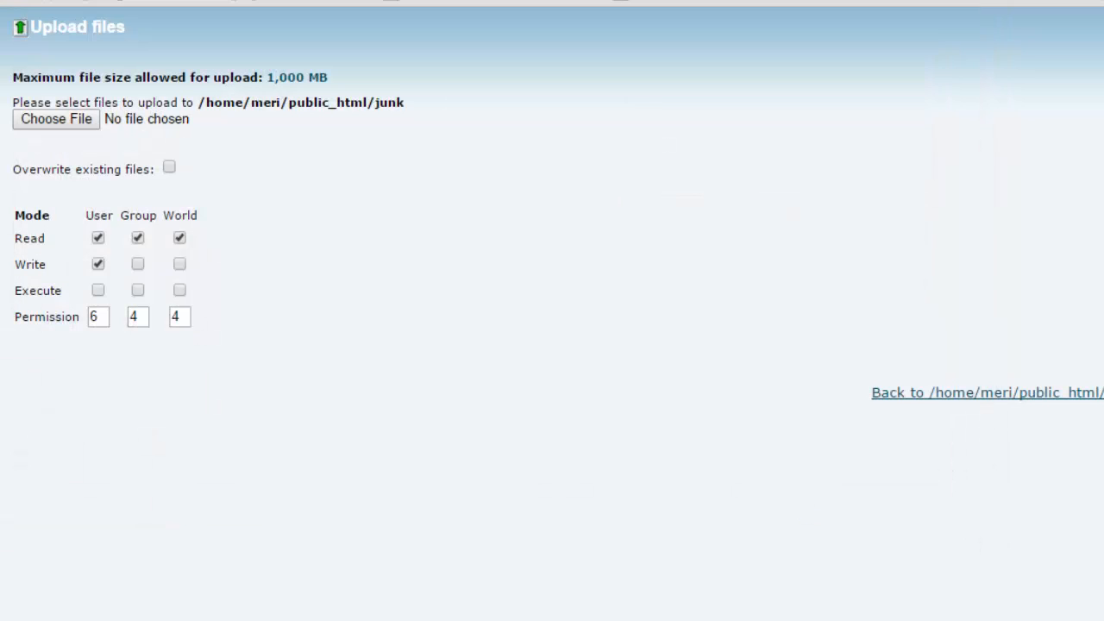
mouse_move(214, 218)
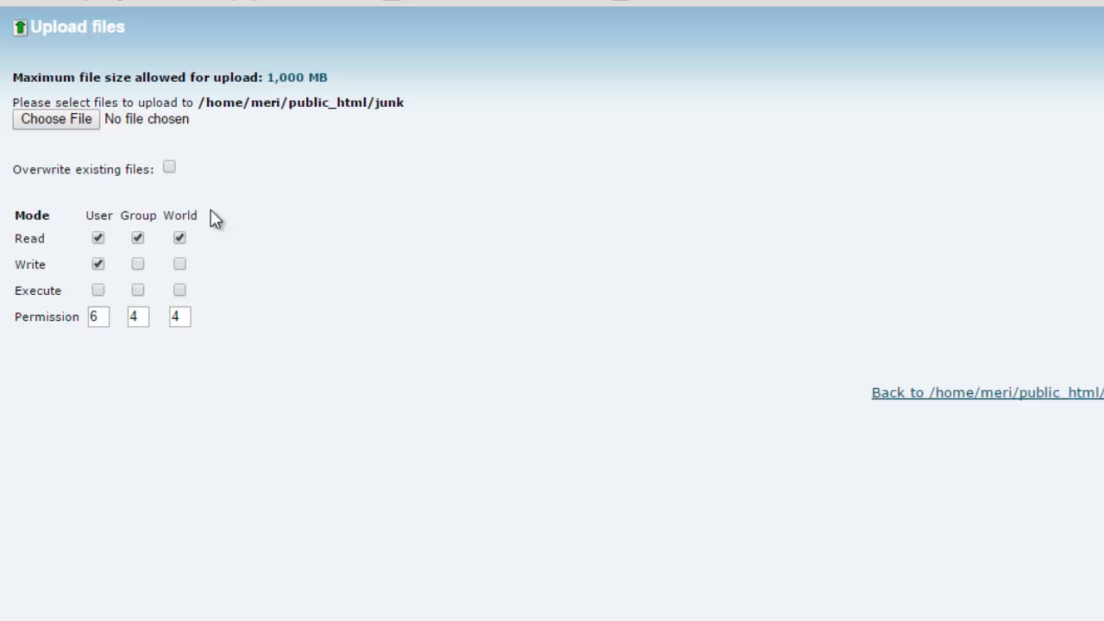
mouse_move(404, 518)
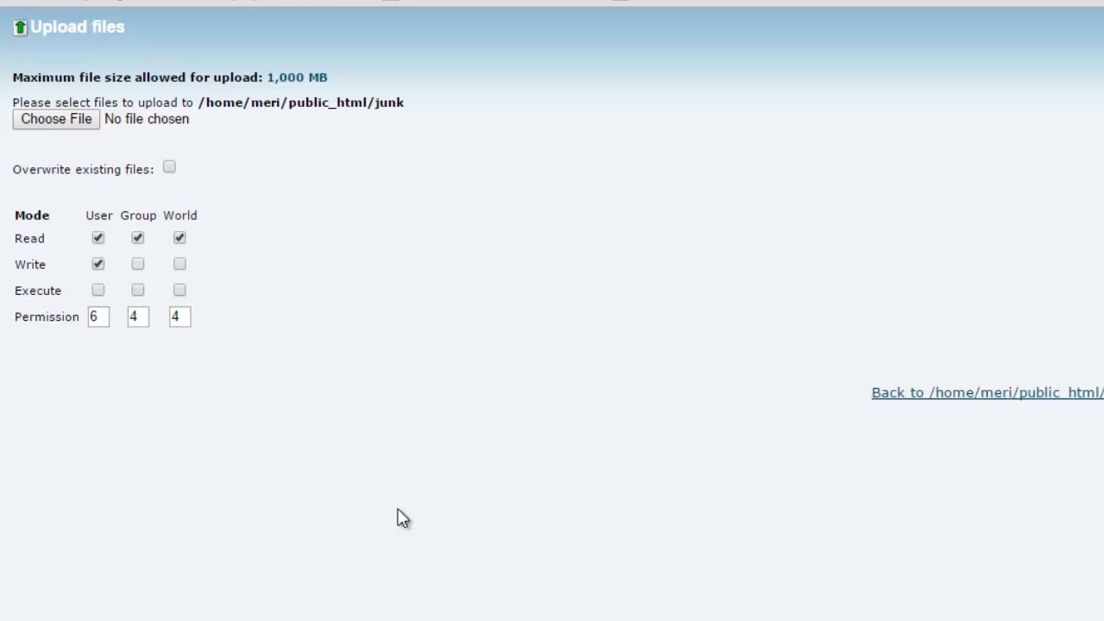
mouse_move(949, 406)
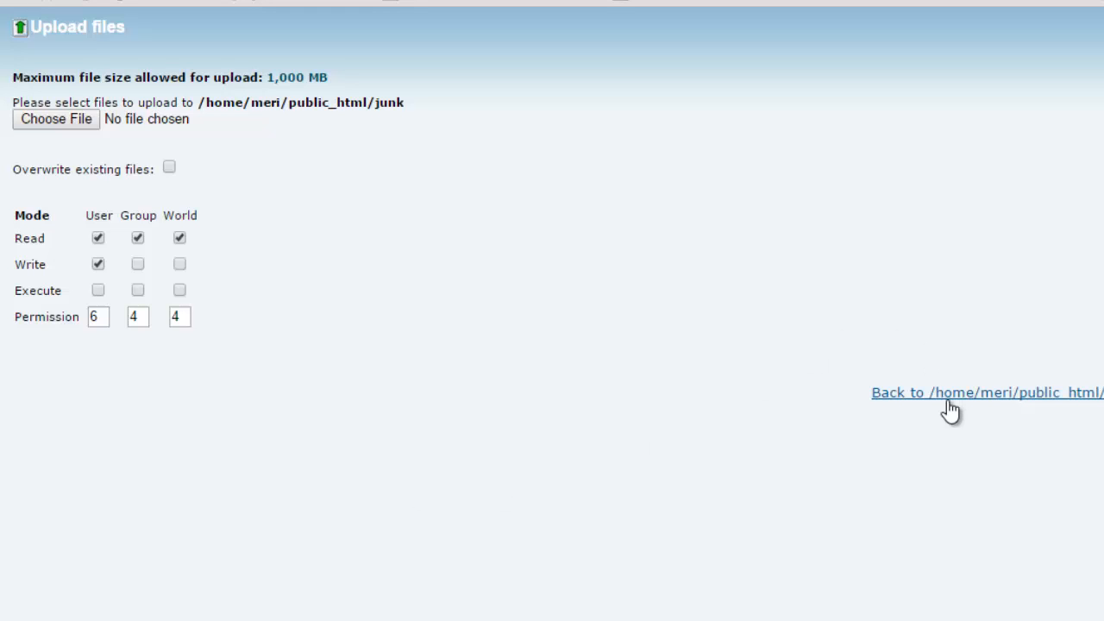
Return to the junk folder listing showing the uploaded IMG_0255.jpg.
left_click(986, 392)
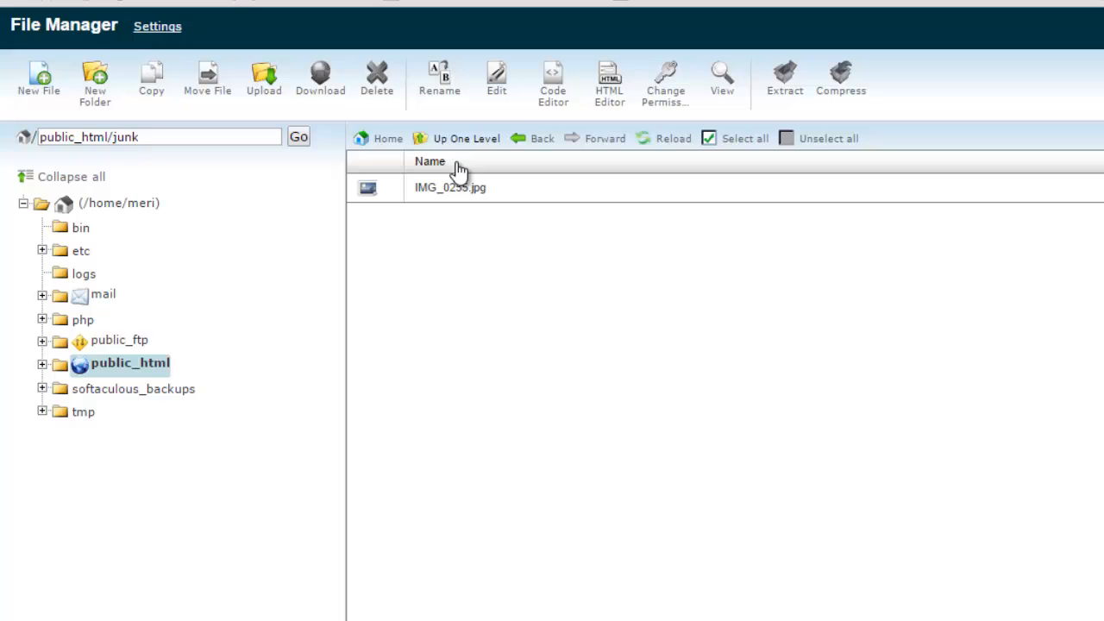
mouse_move(371, 198)
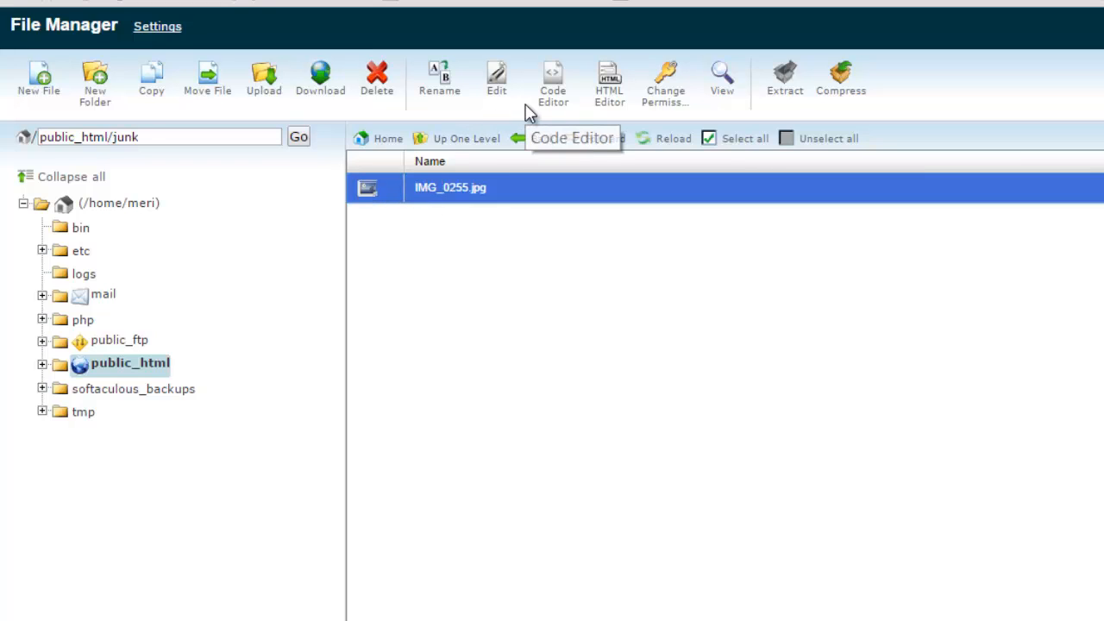
mouse_move(501, 108)
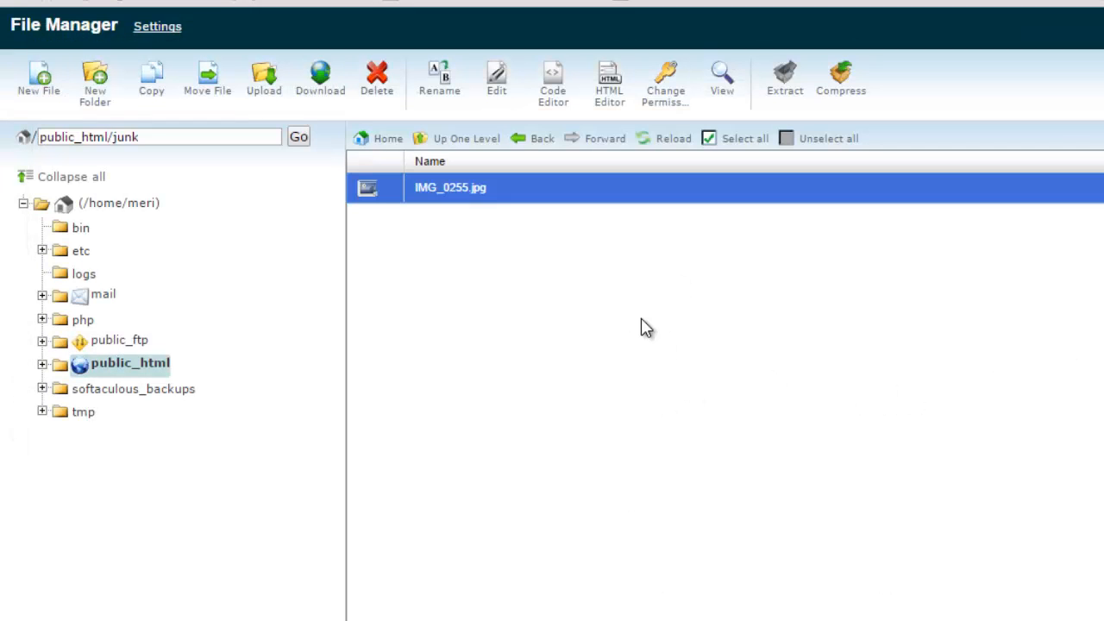
mouse_move(361, 45)
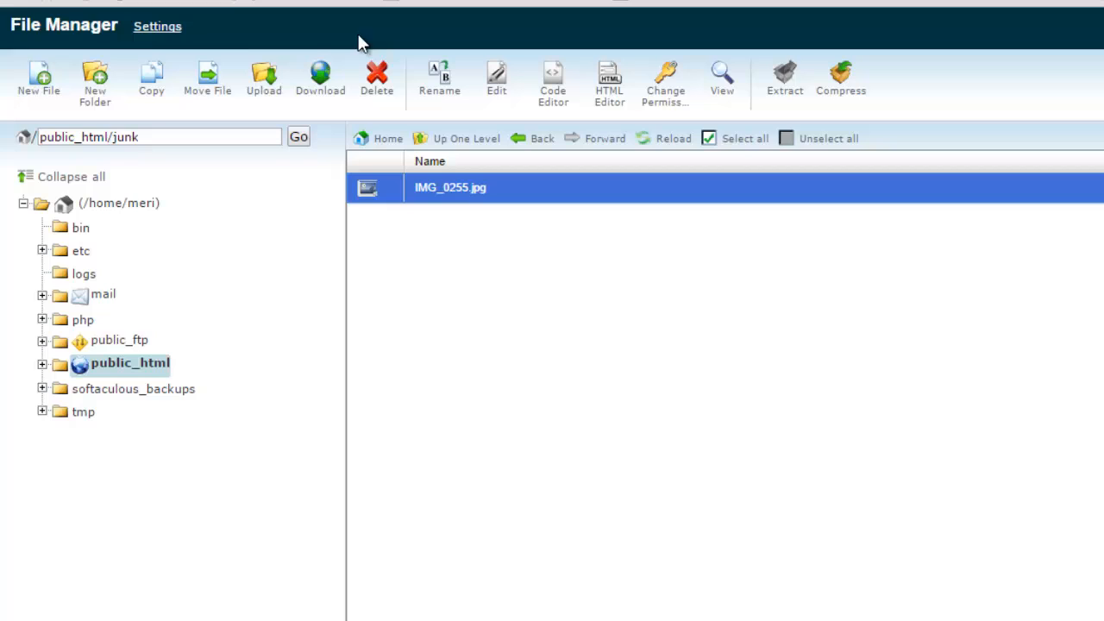
mouse_move(422, 162)
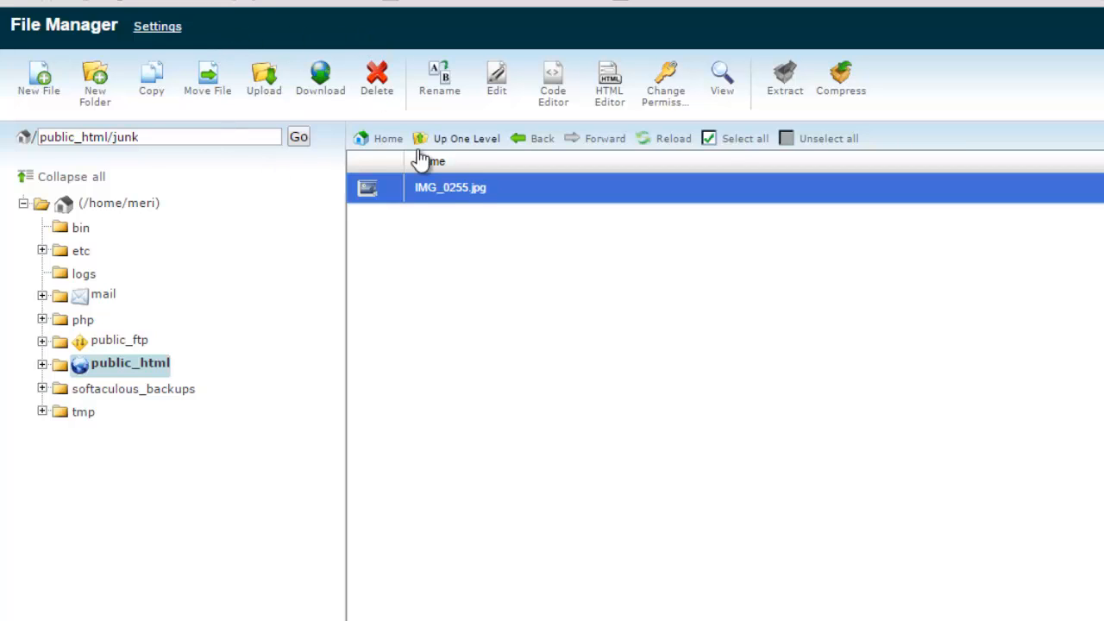